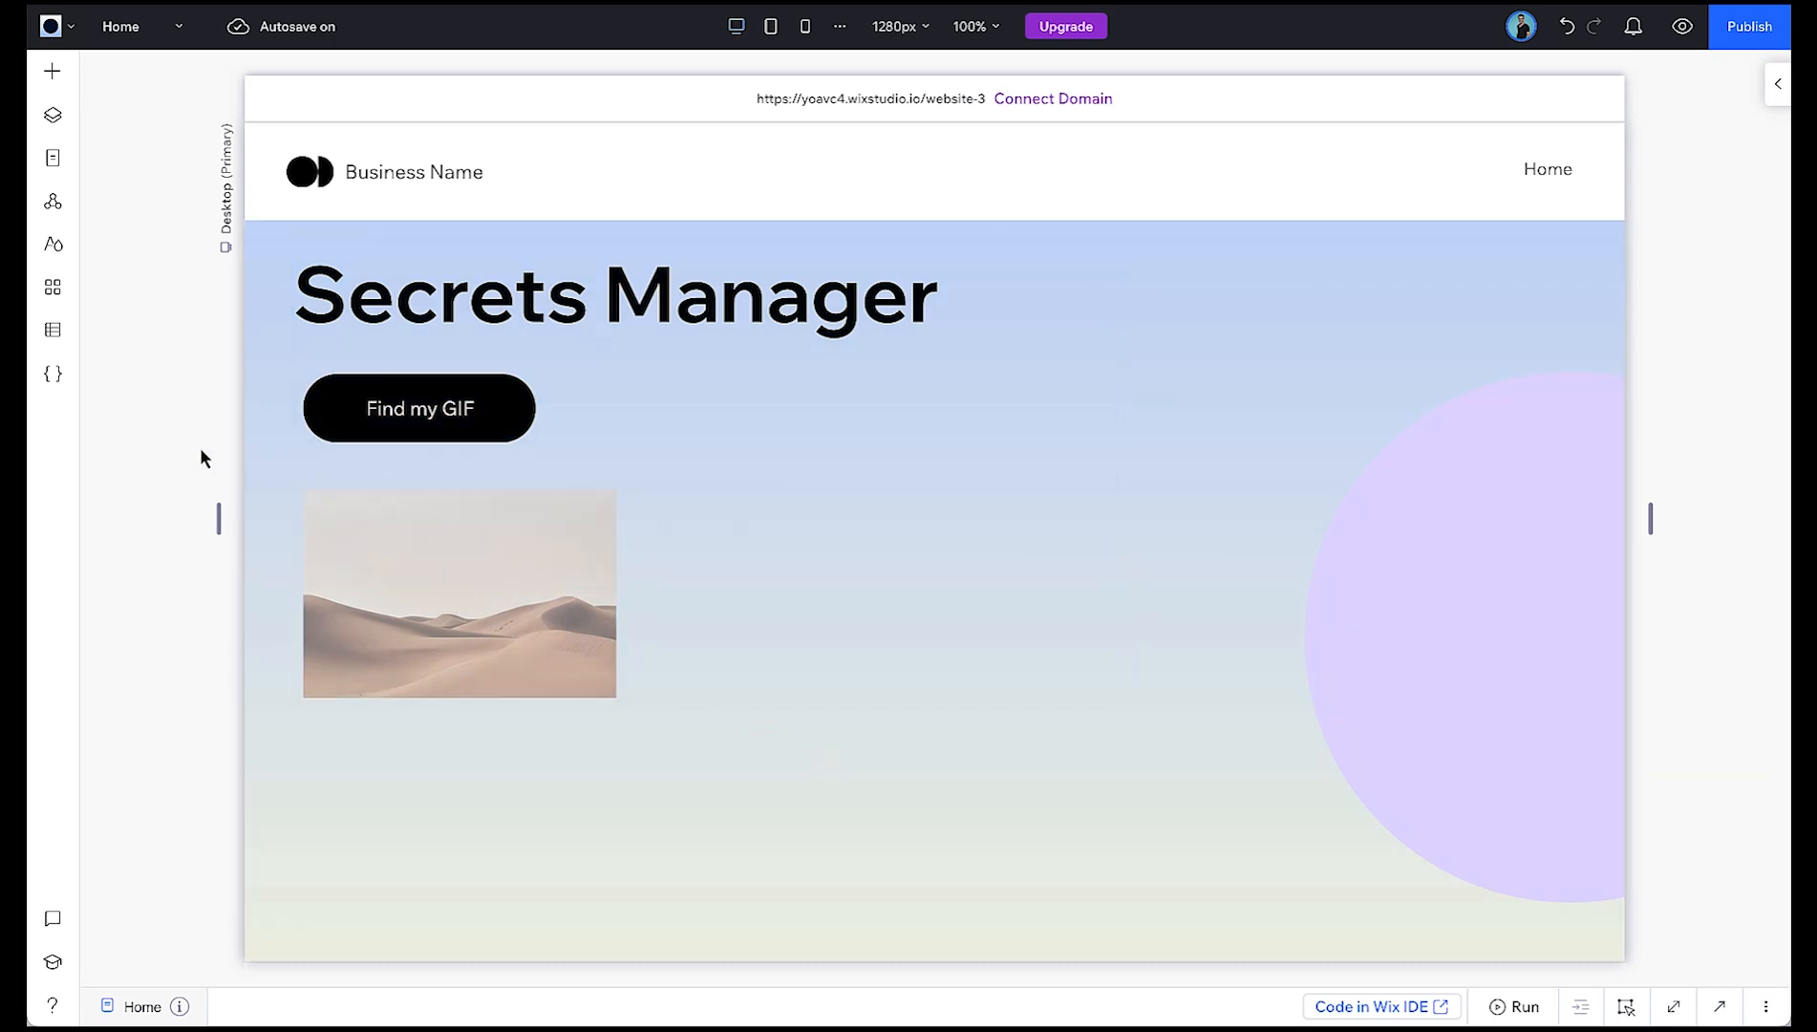
Step: Open the site's Page Code panel listing Home, Test Page and masterPage.js
left_click(53, 375)
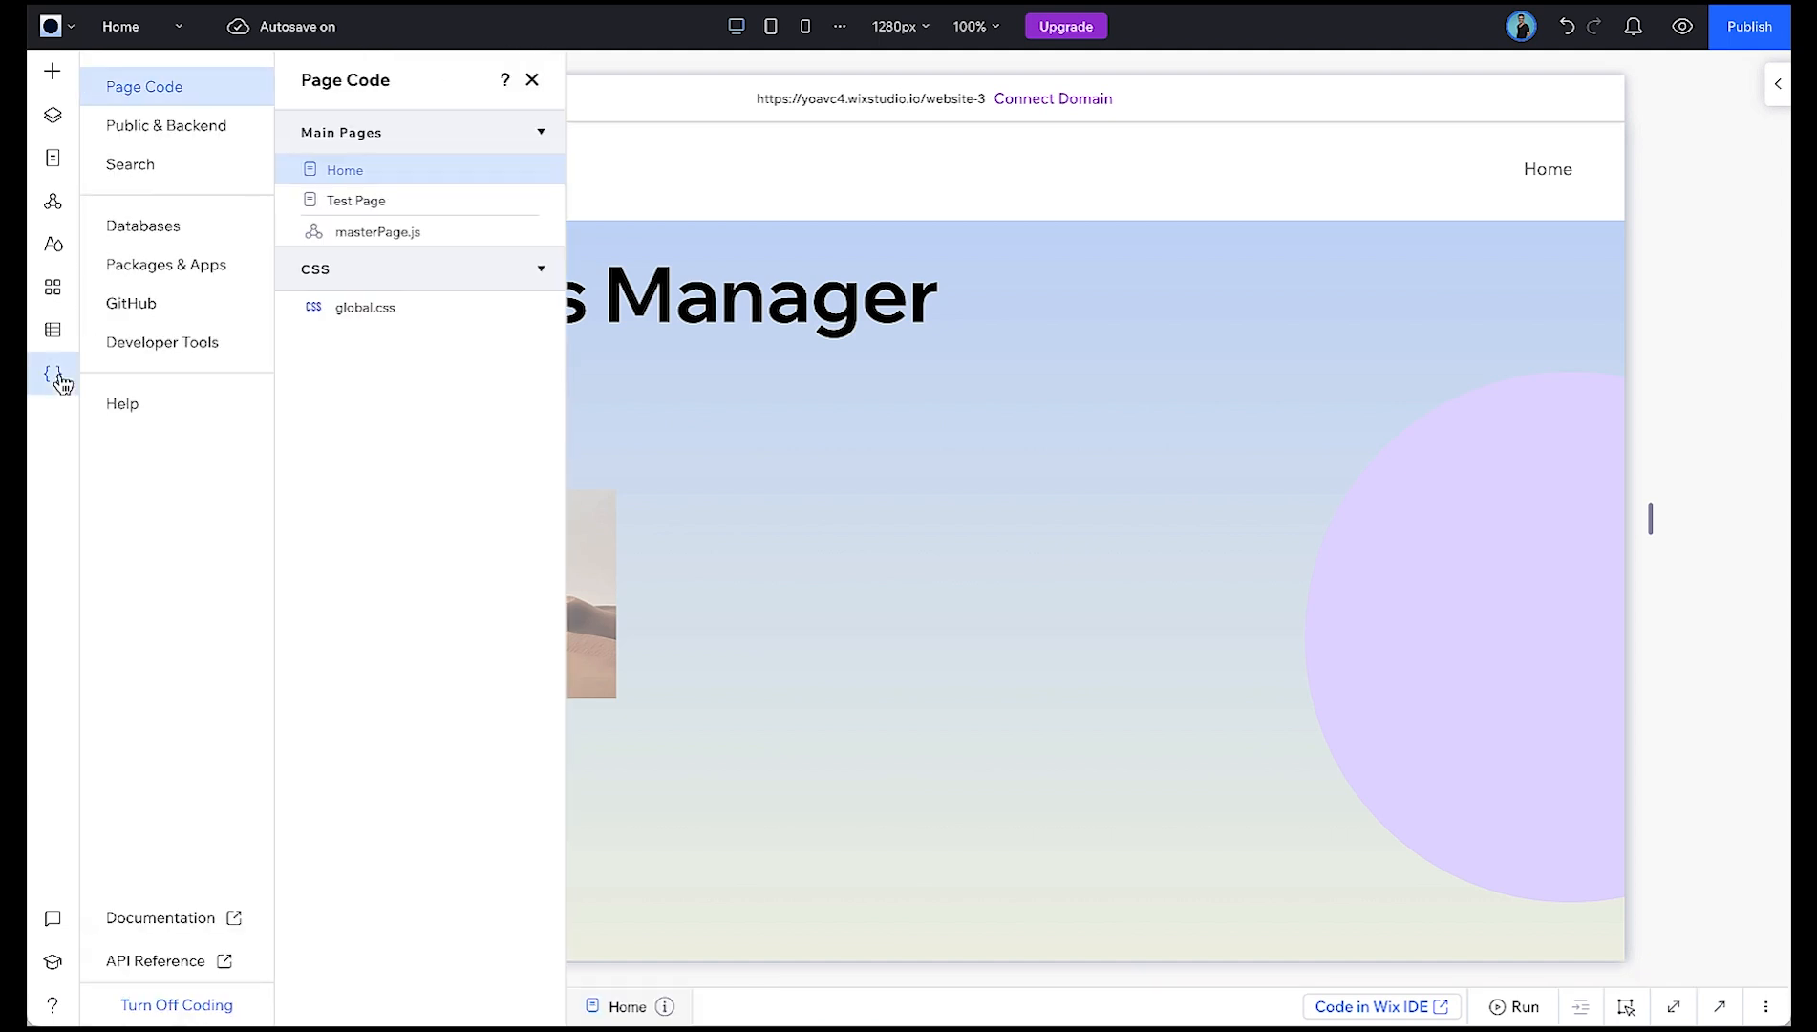
left_click(163, 341)
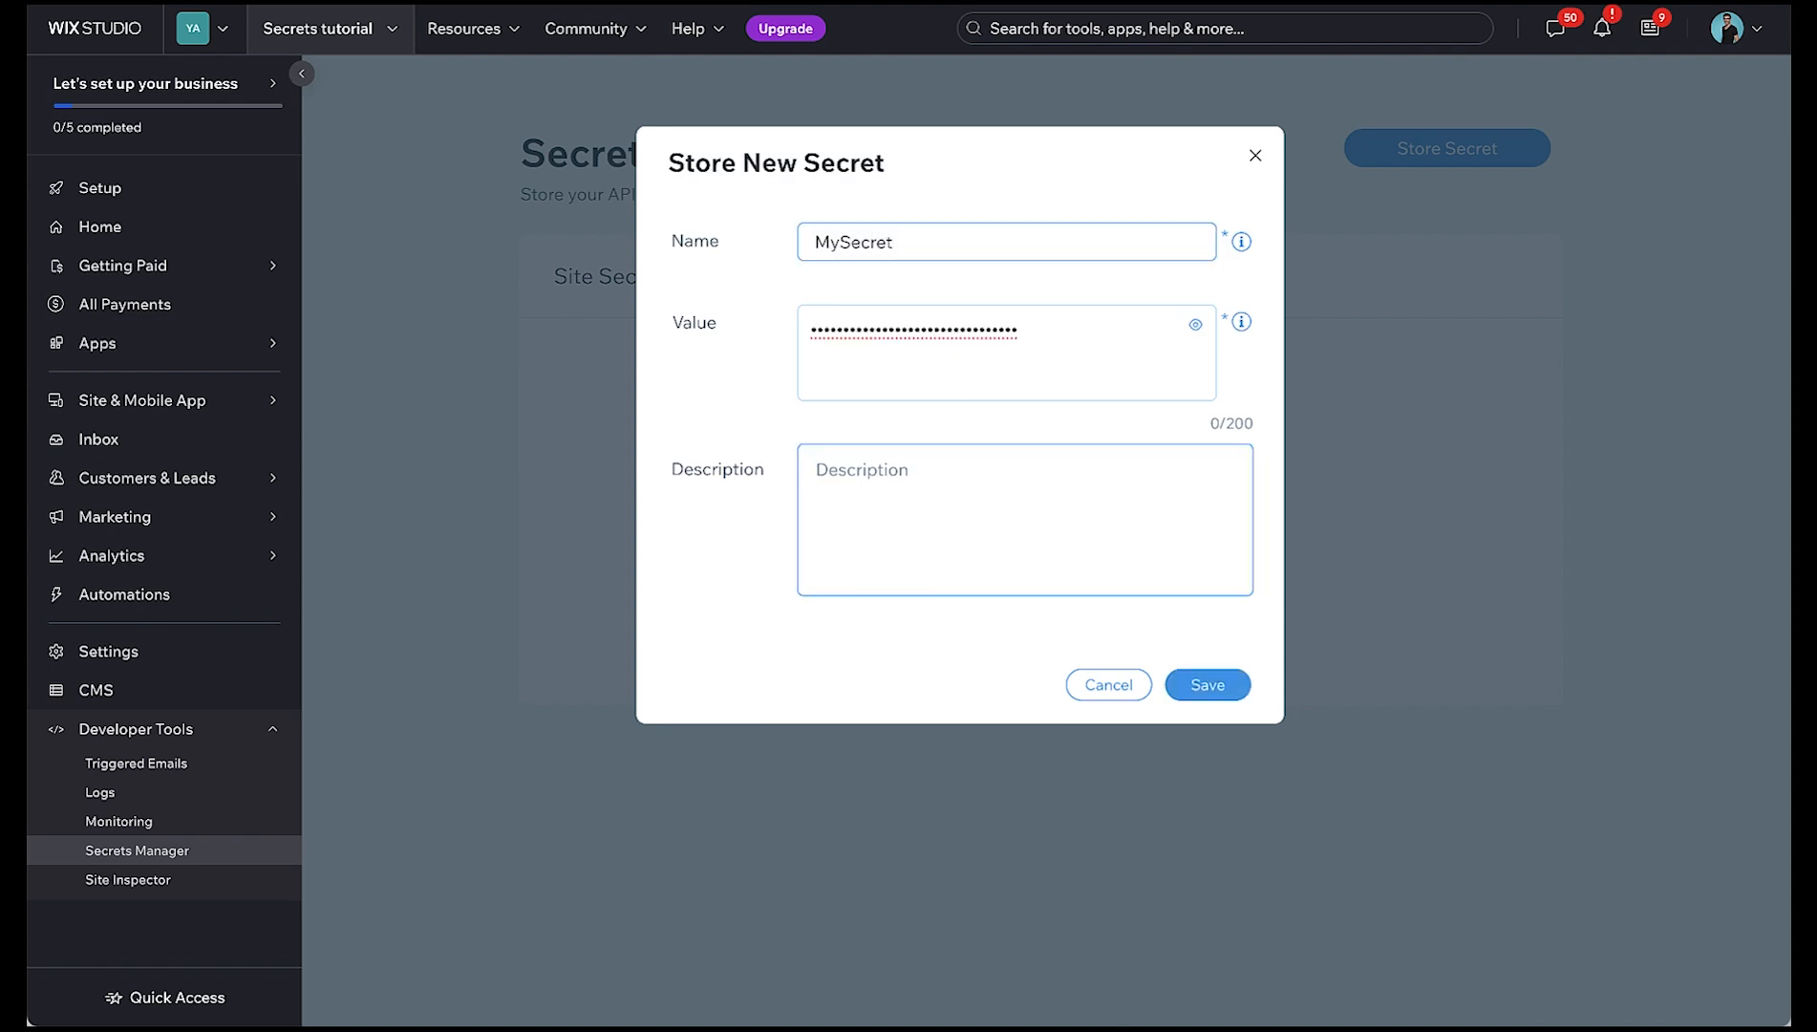
Step: Describe MySecret as 'Get a GIF from a third part' and save the secret
type("Get a GIF from a third part")
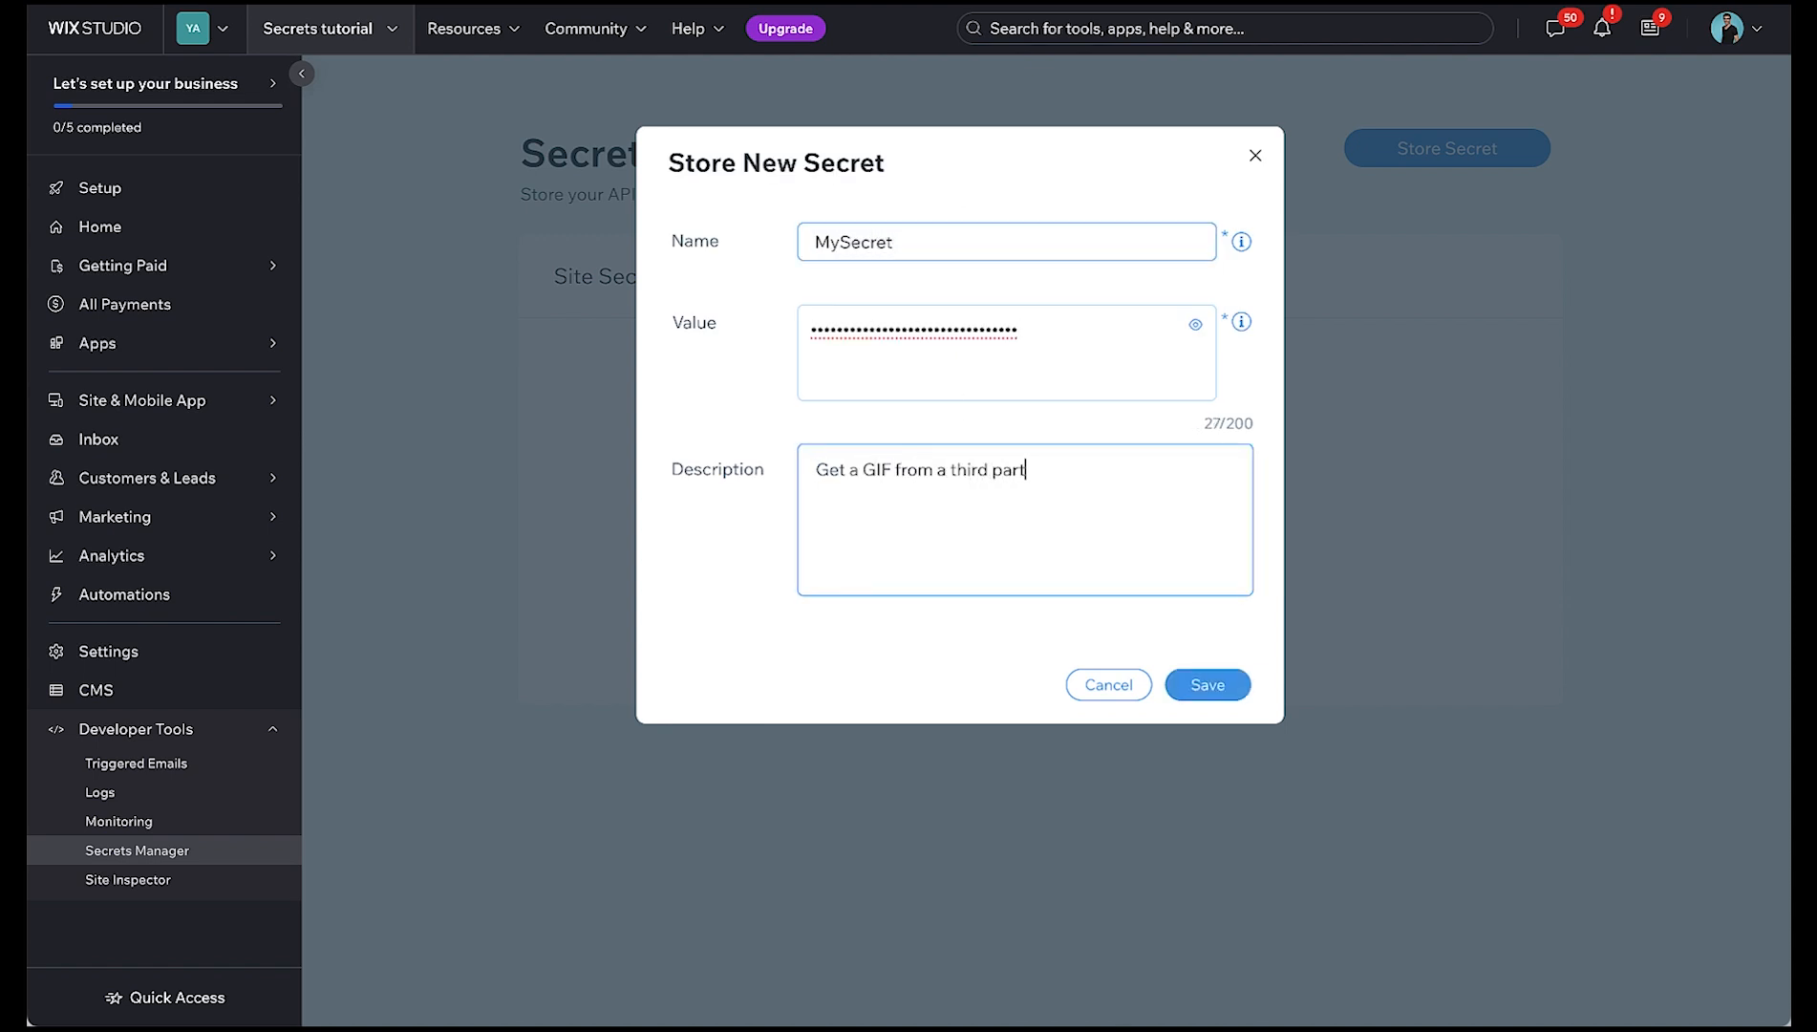
left_click(1206, 684)
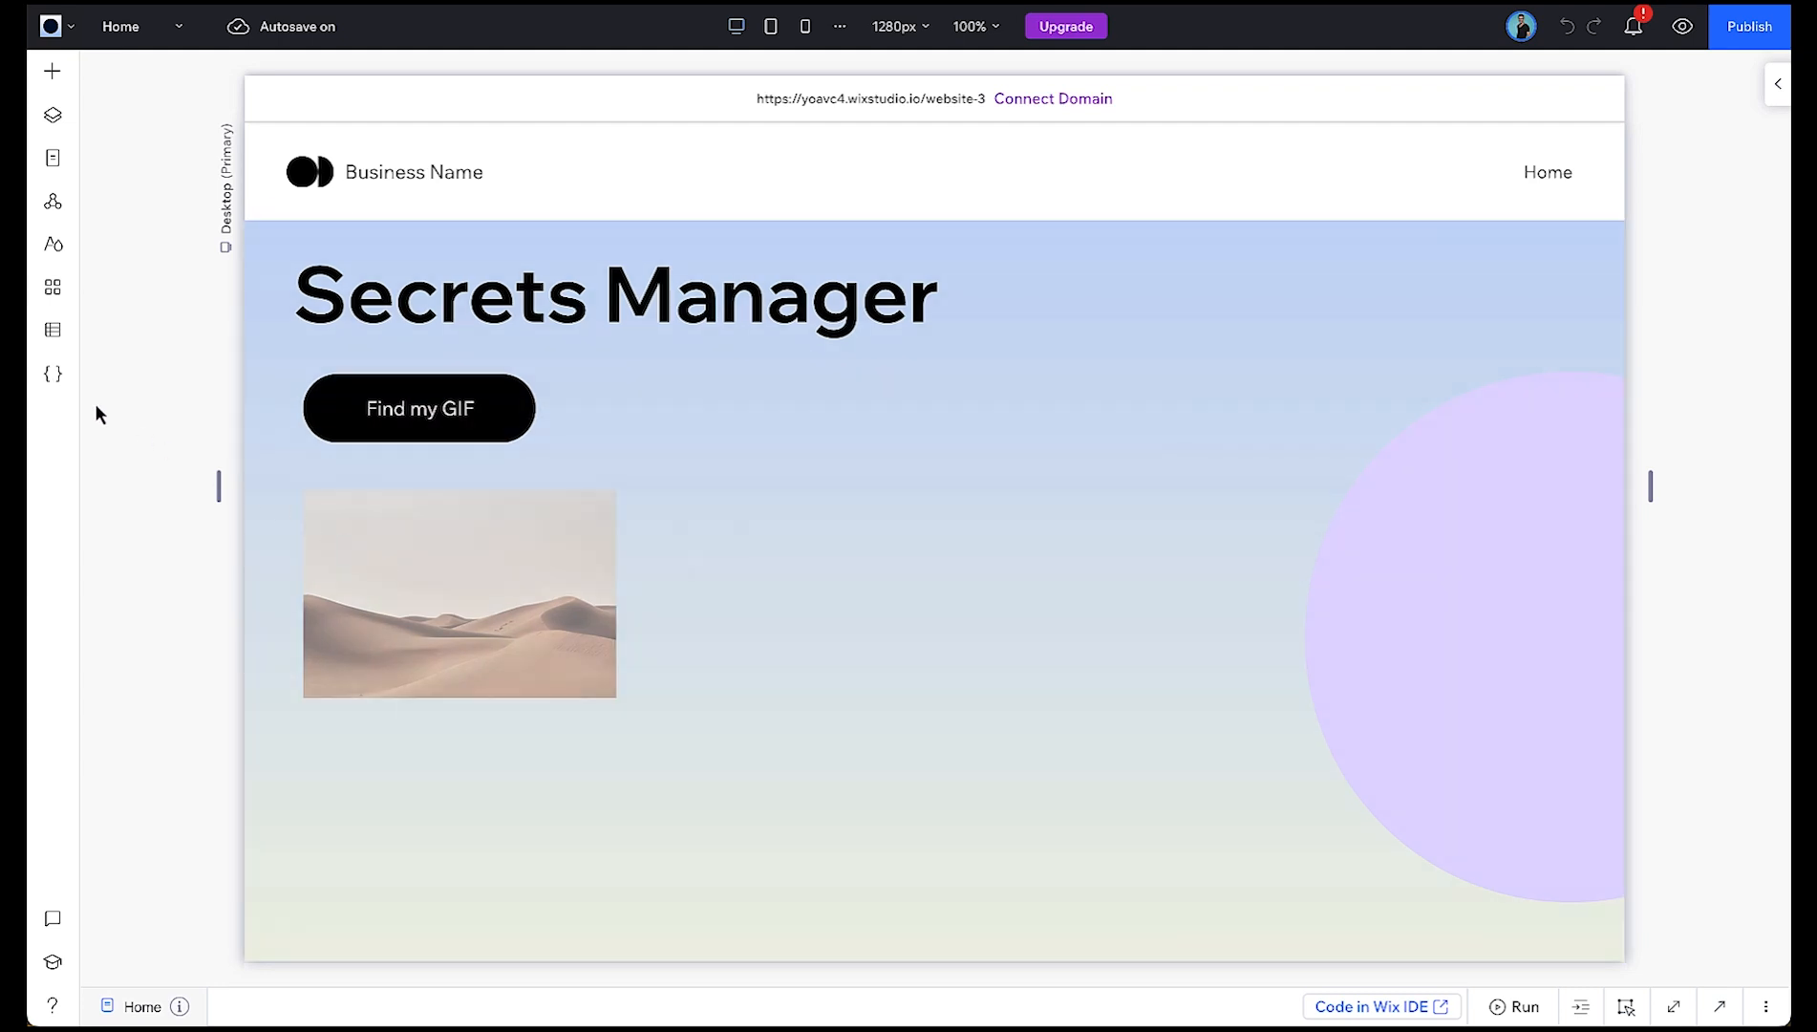
Step: Show the Public & Backend code files and add a new backend web module
left_click(53, 374)
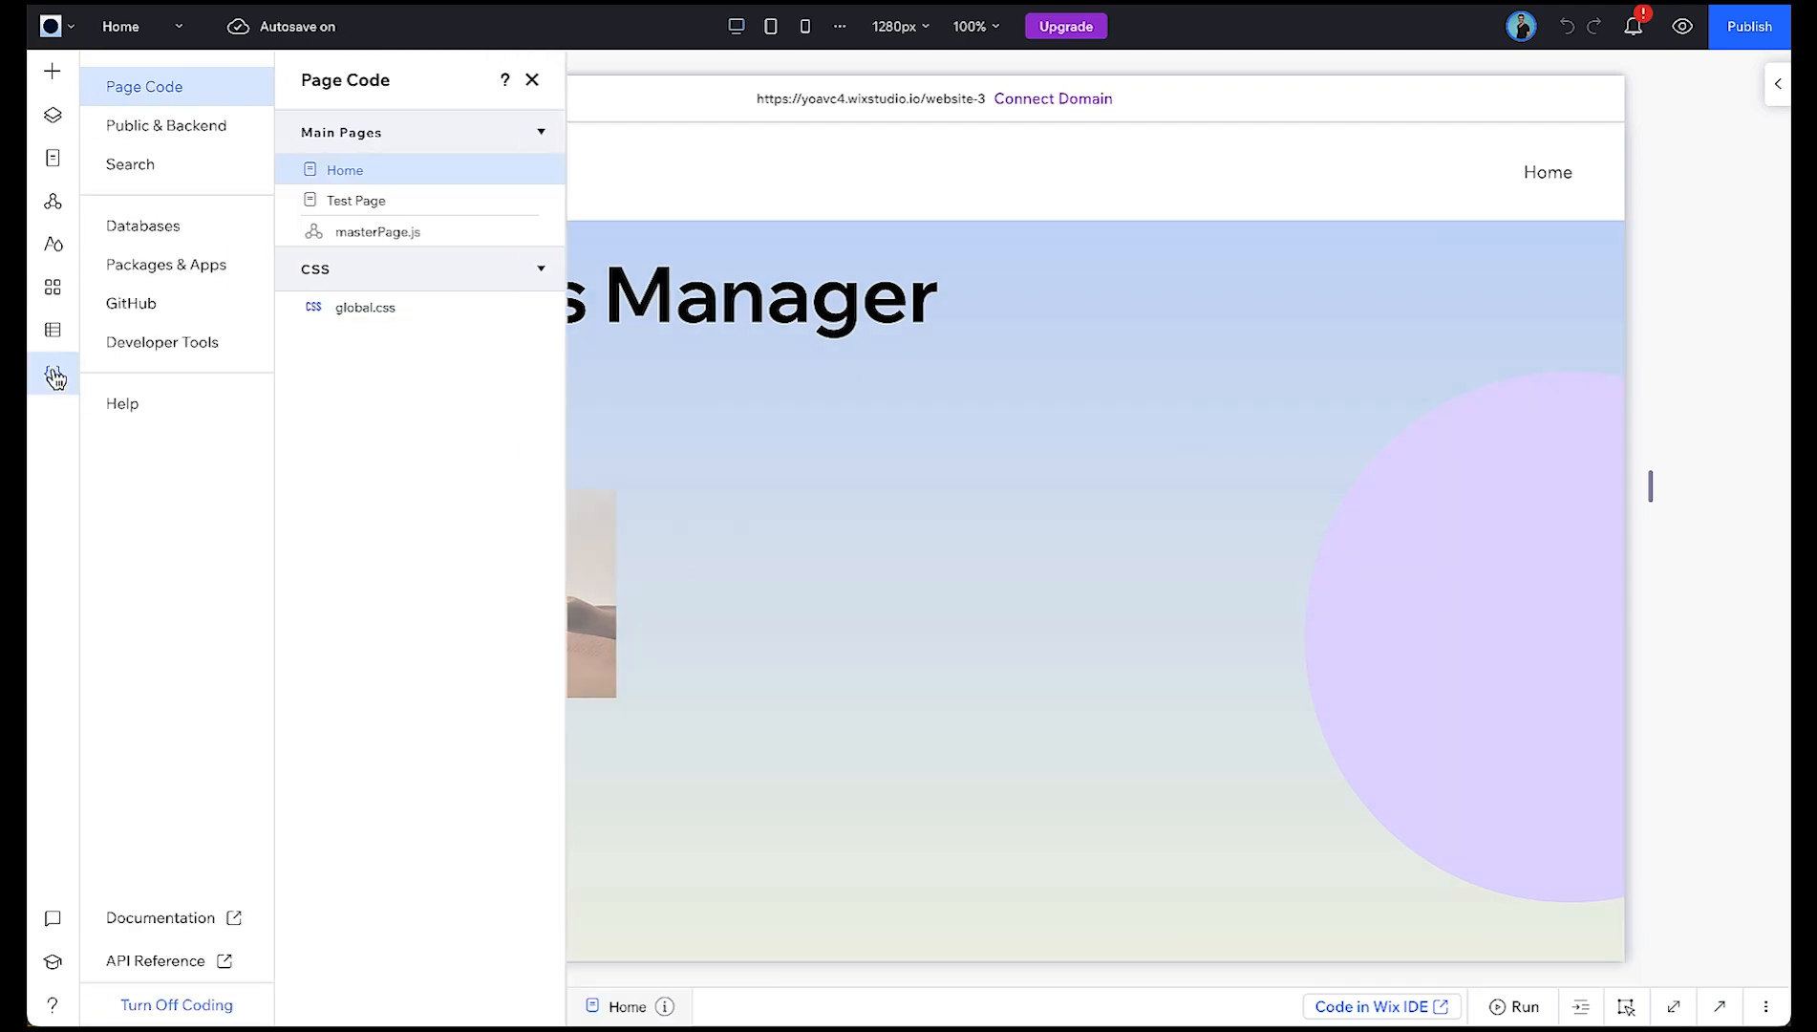
left_click(165, 125)
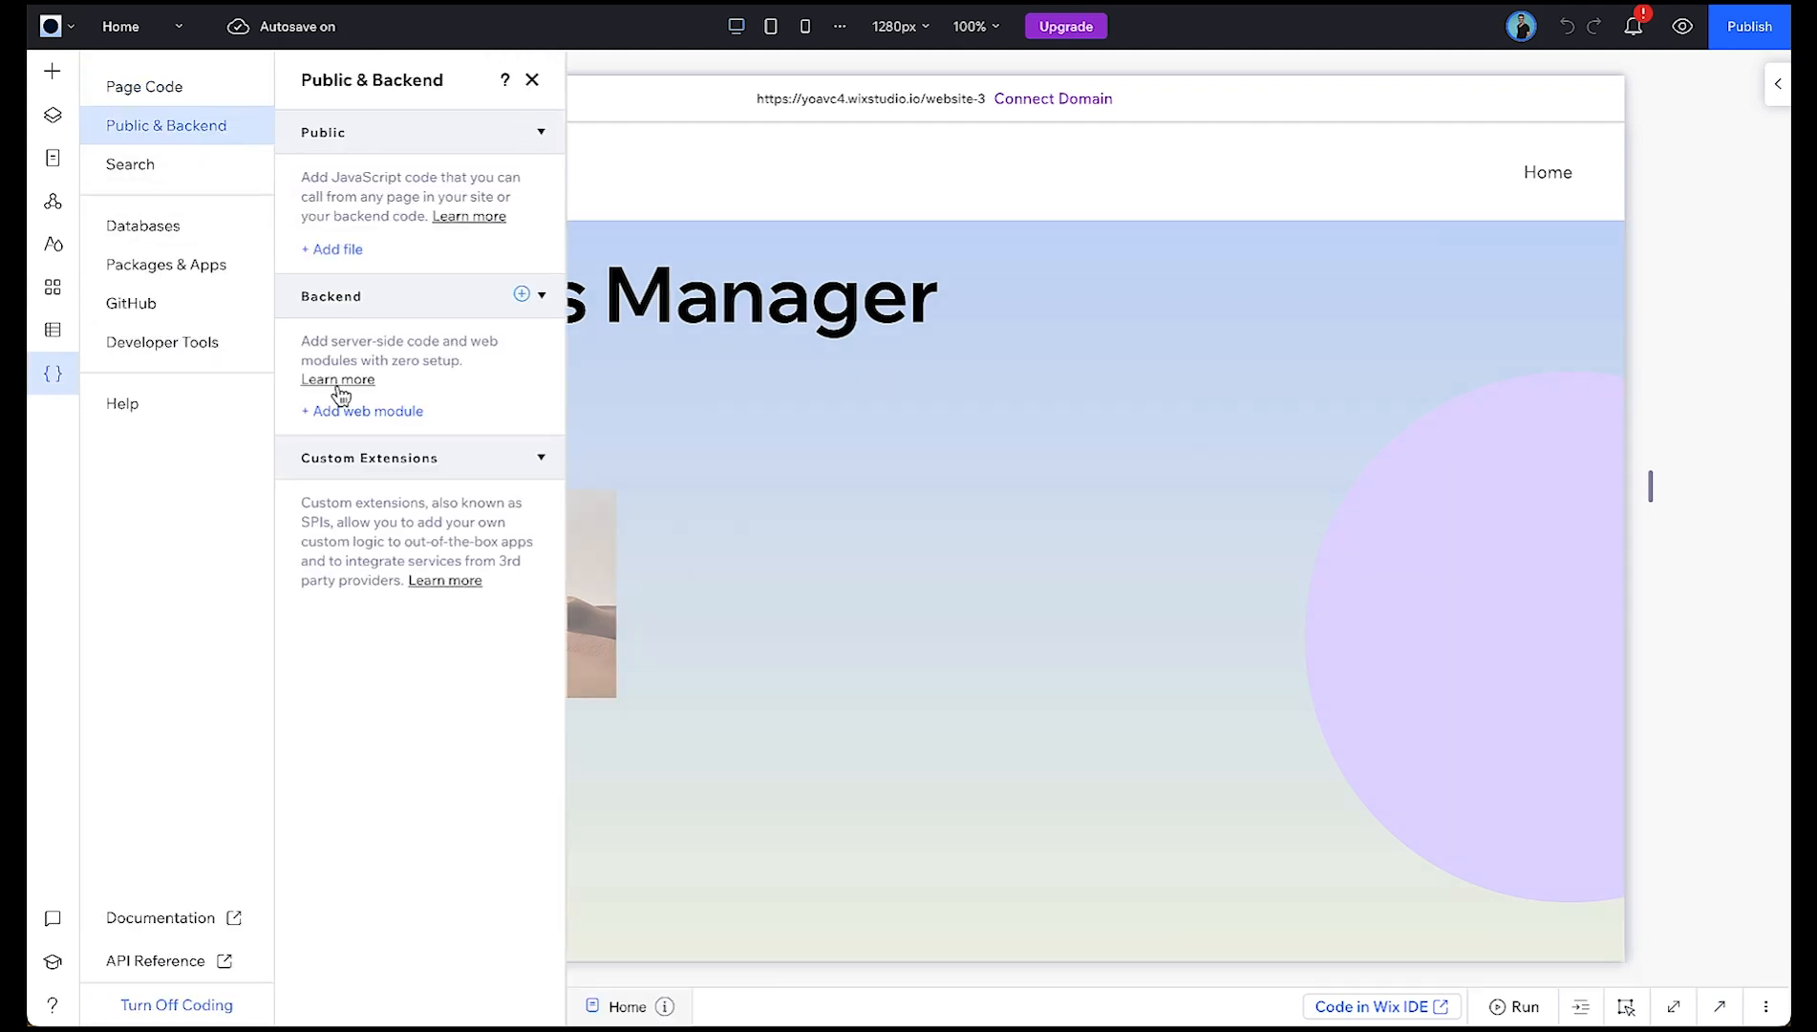
left_click(361, 411)
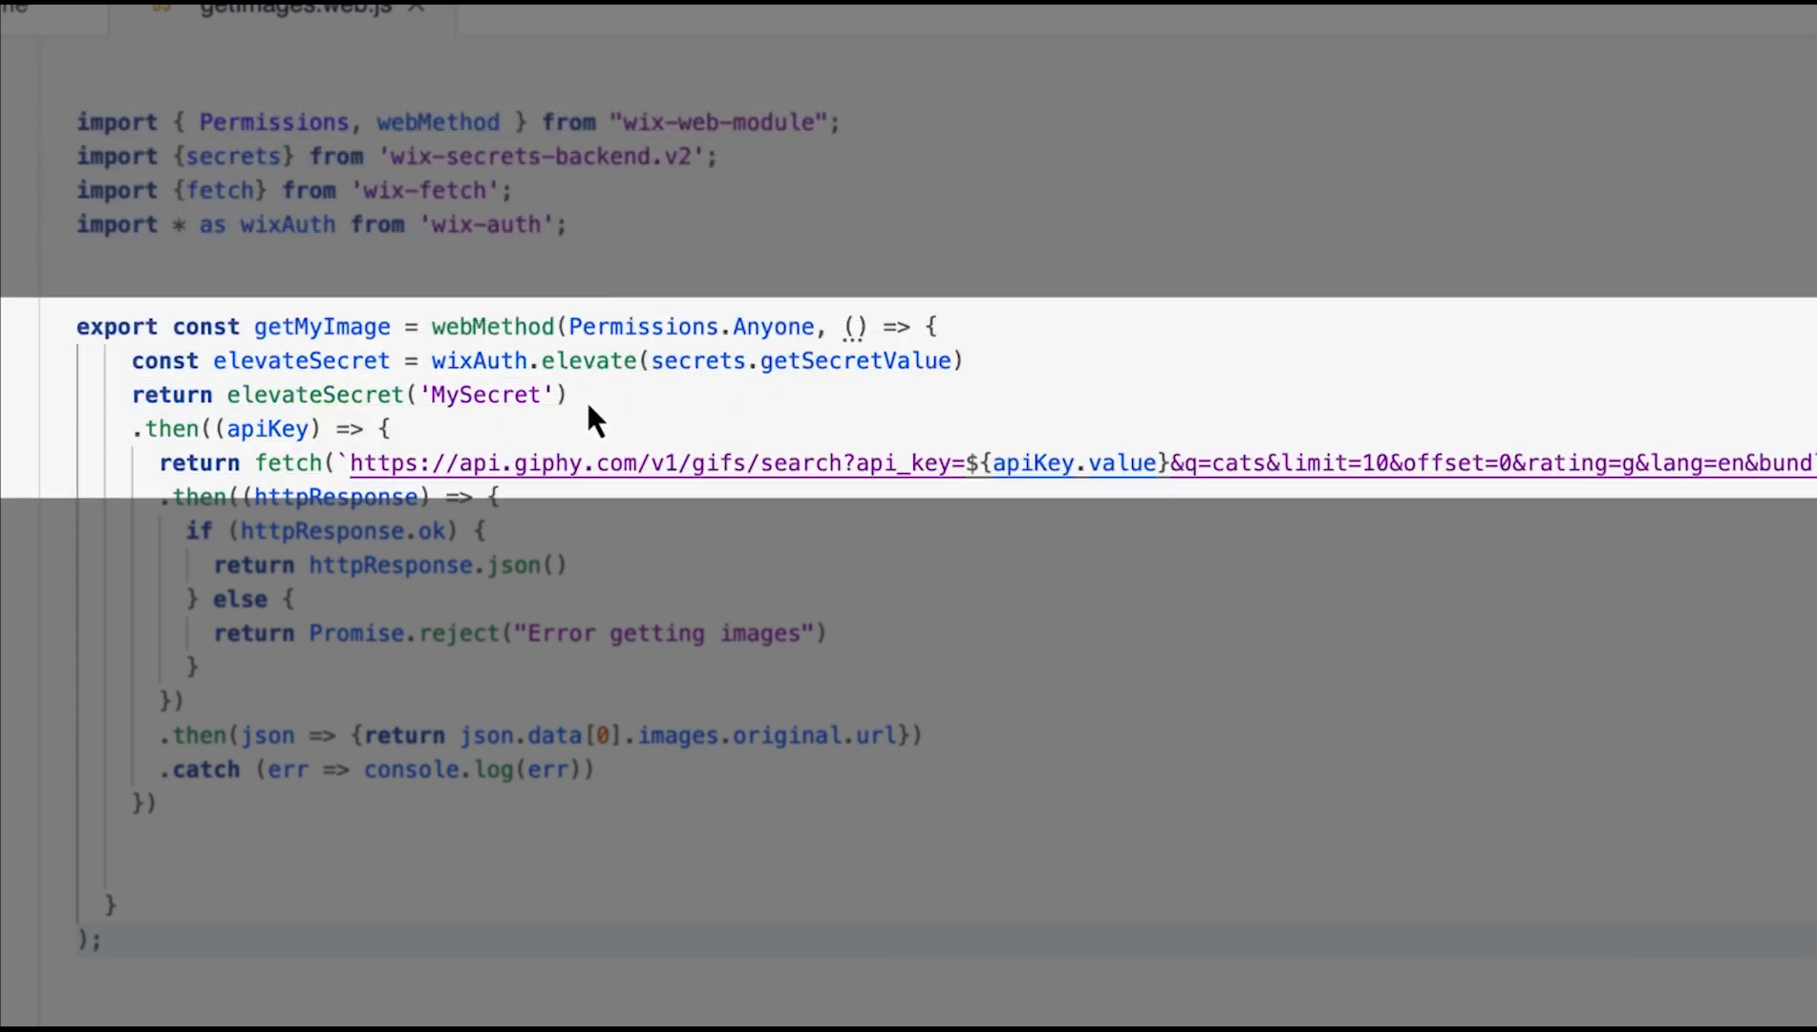
mouse_move(999, 470)
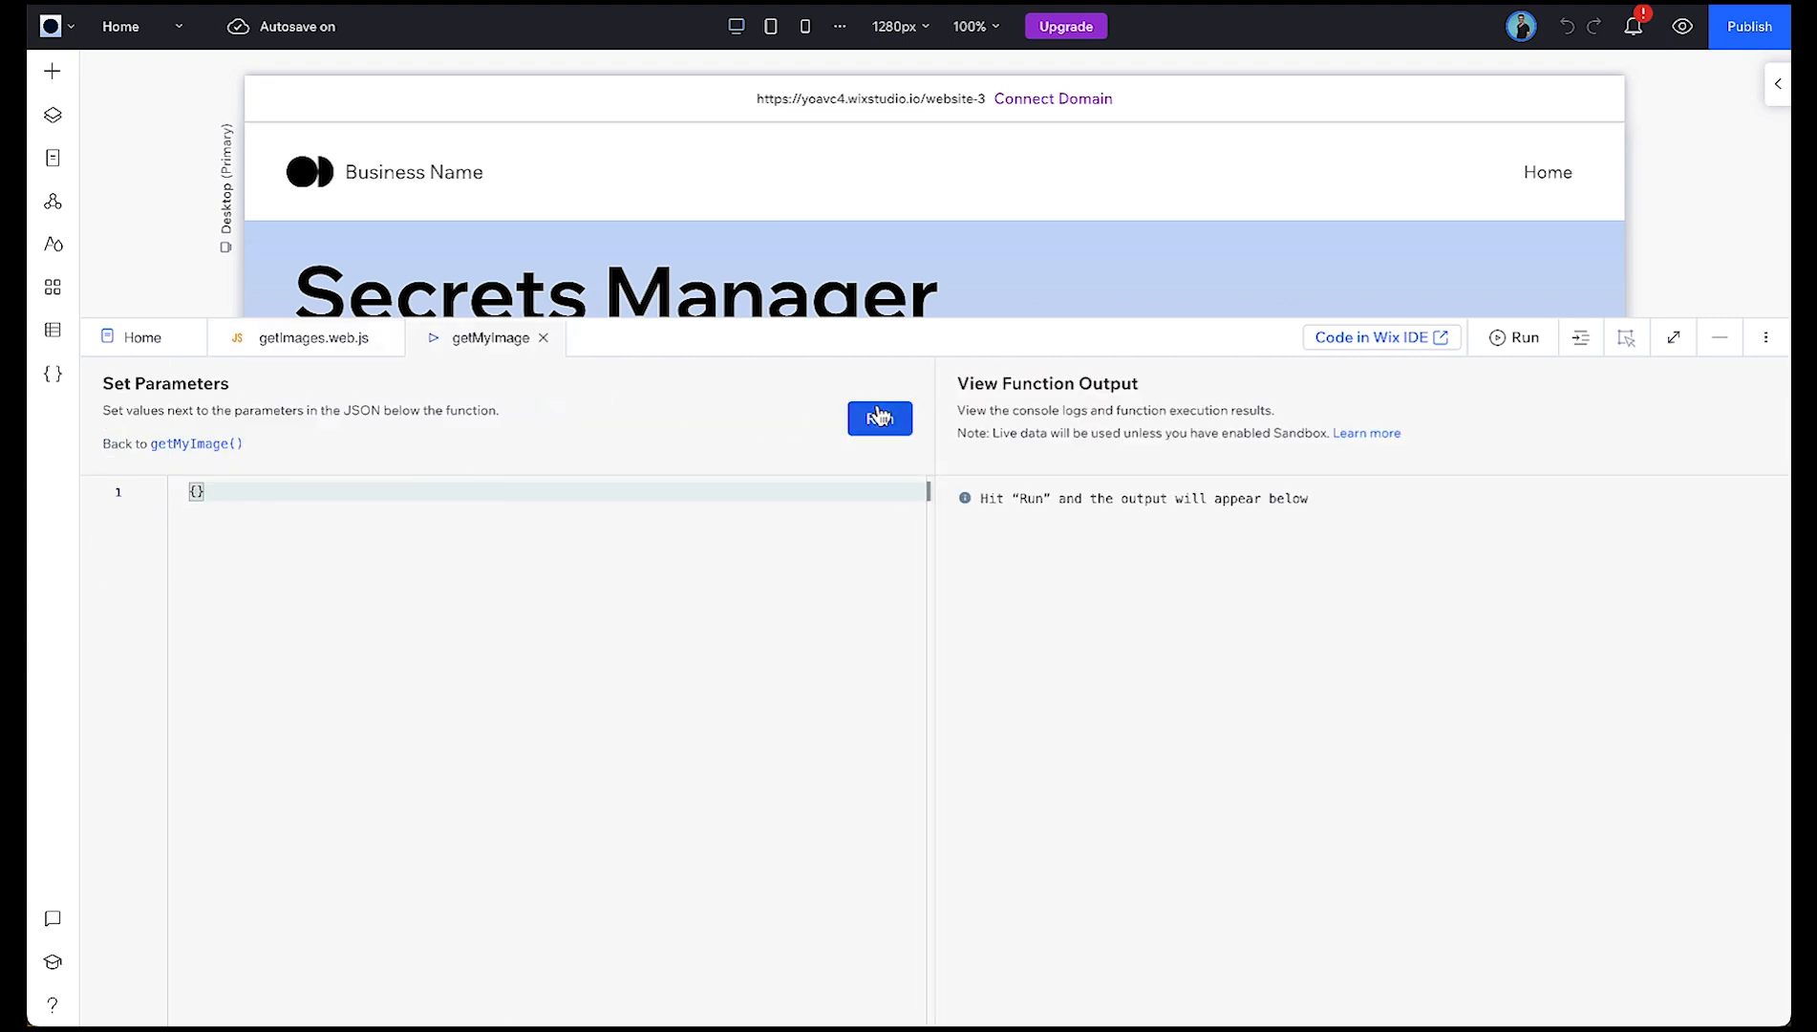
Step: Run getMyImage to get a Giphy GIF URL, then try Find my GIF on Home
left_click(880, 417)
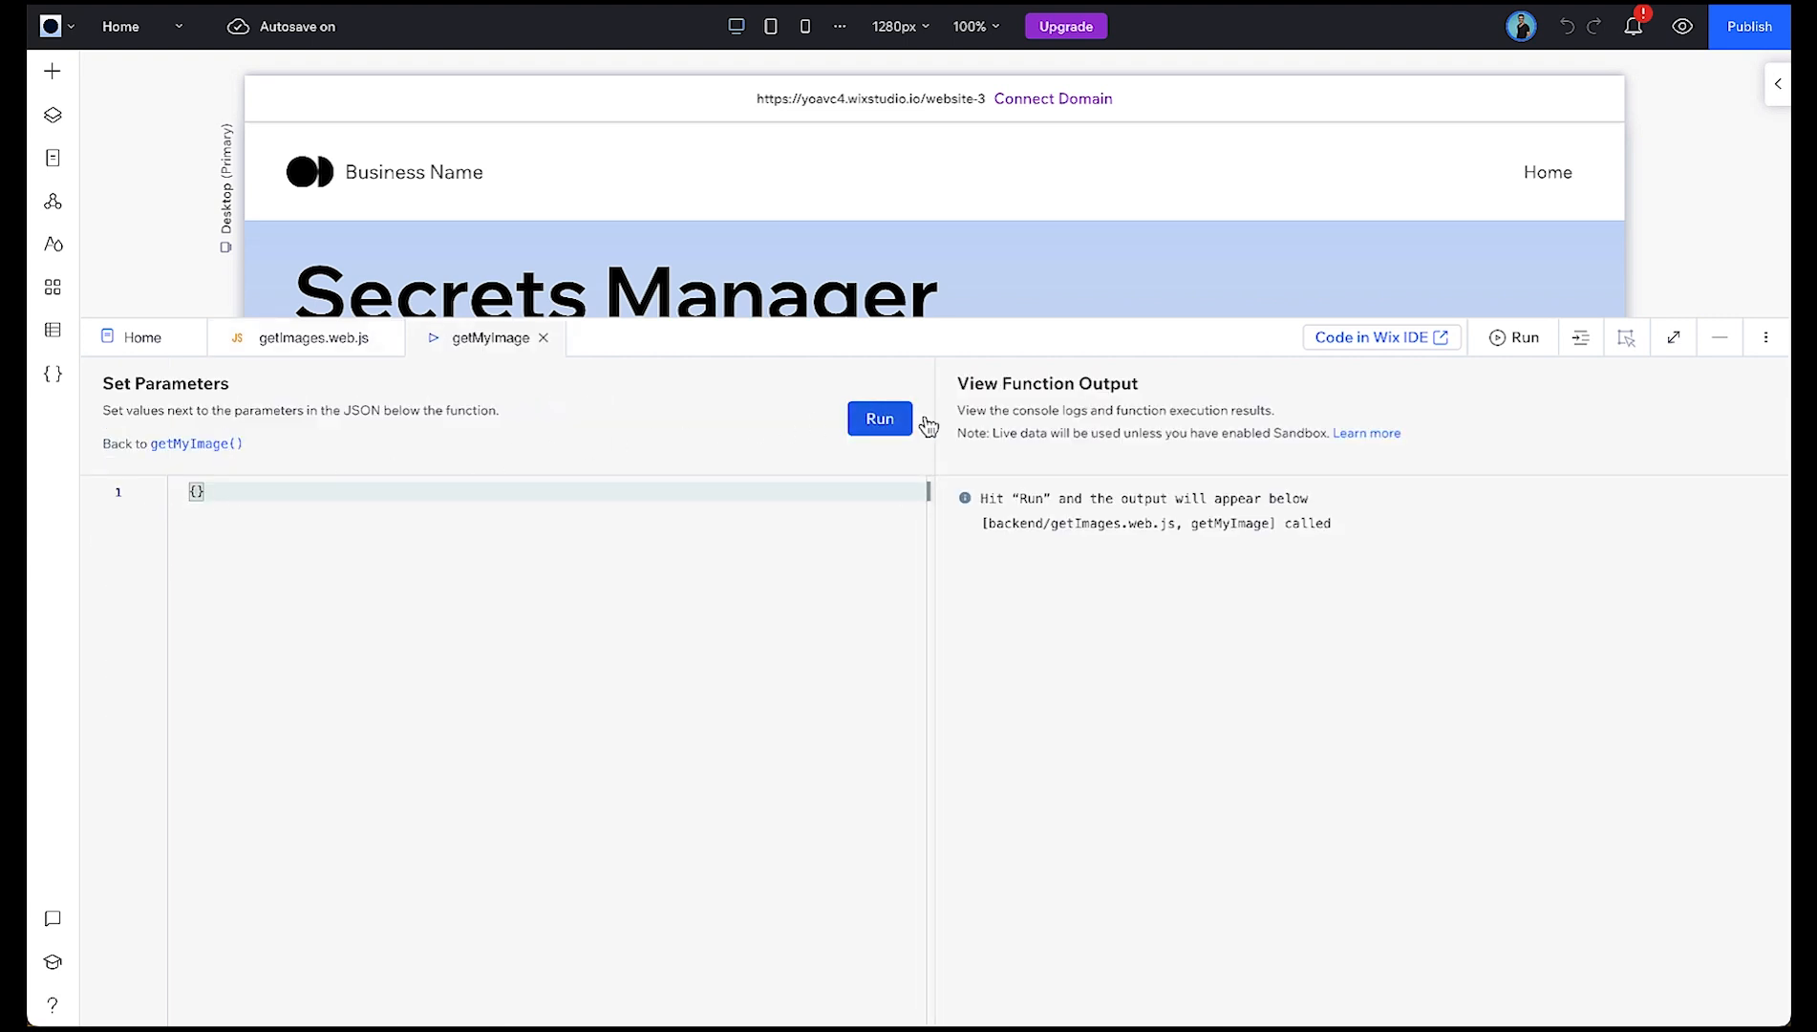
left_click(880, 419)
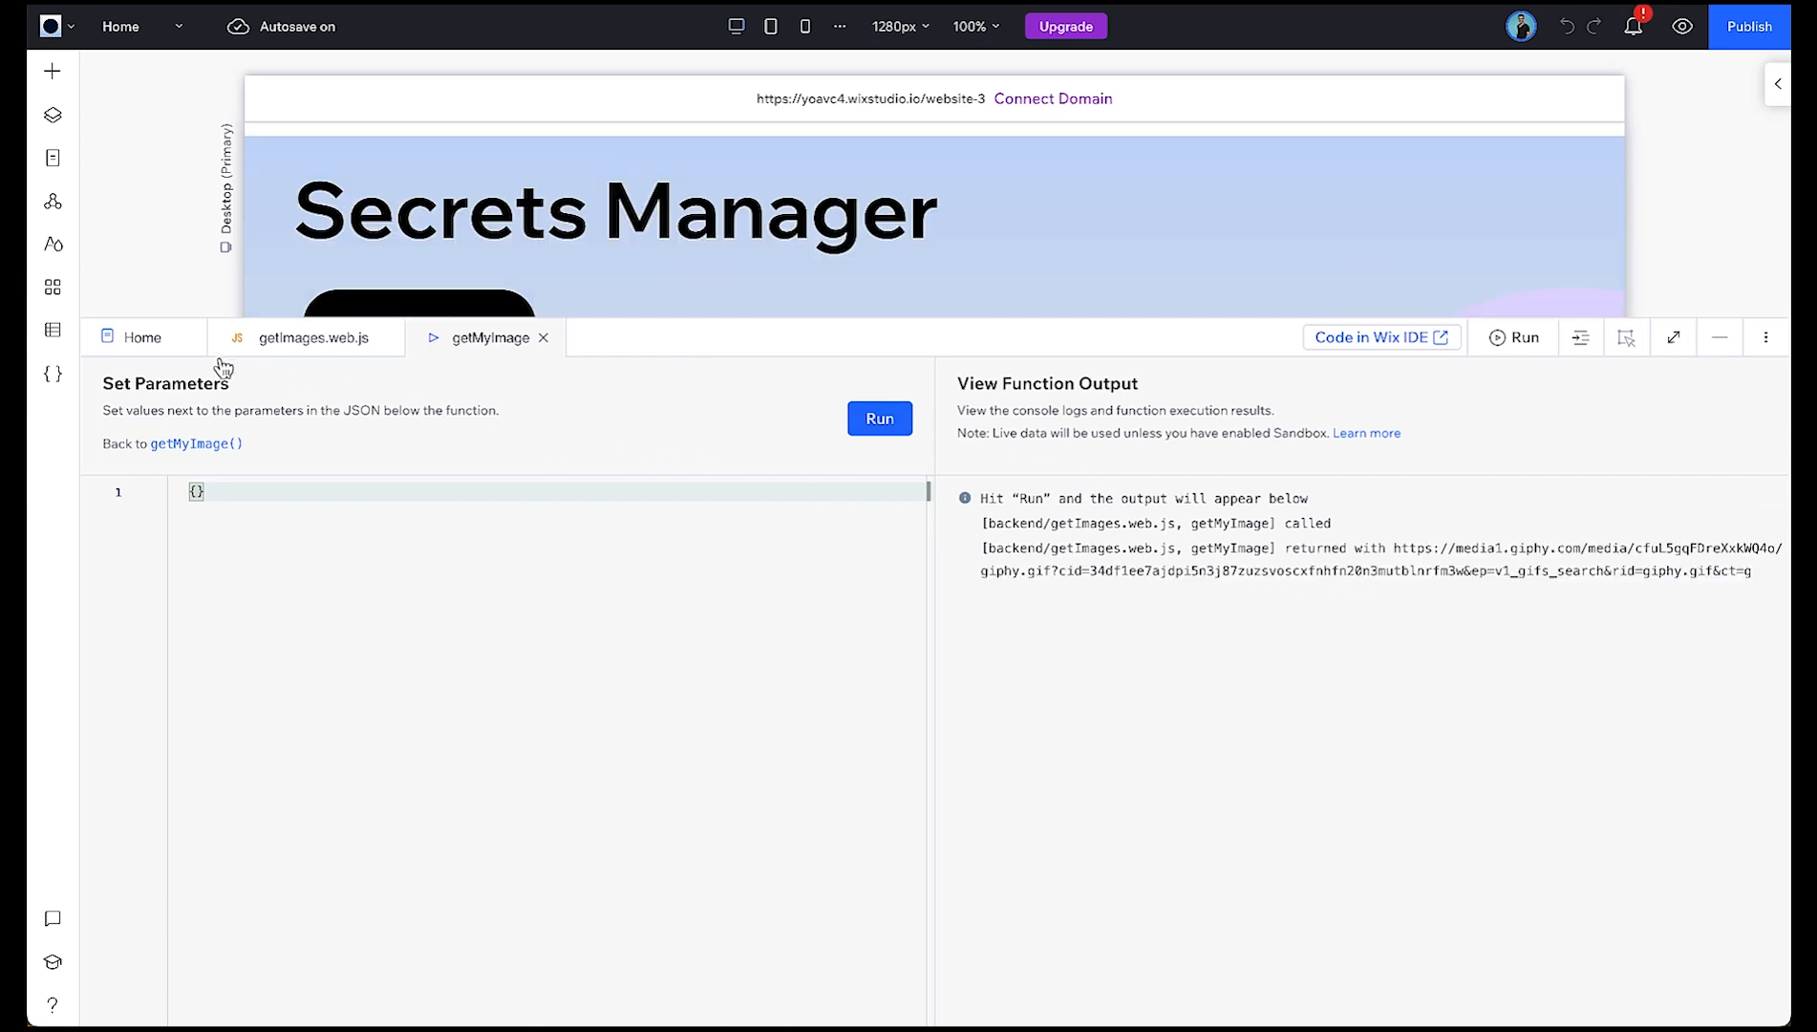
left_click(143, 337)
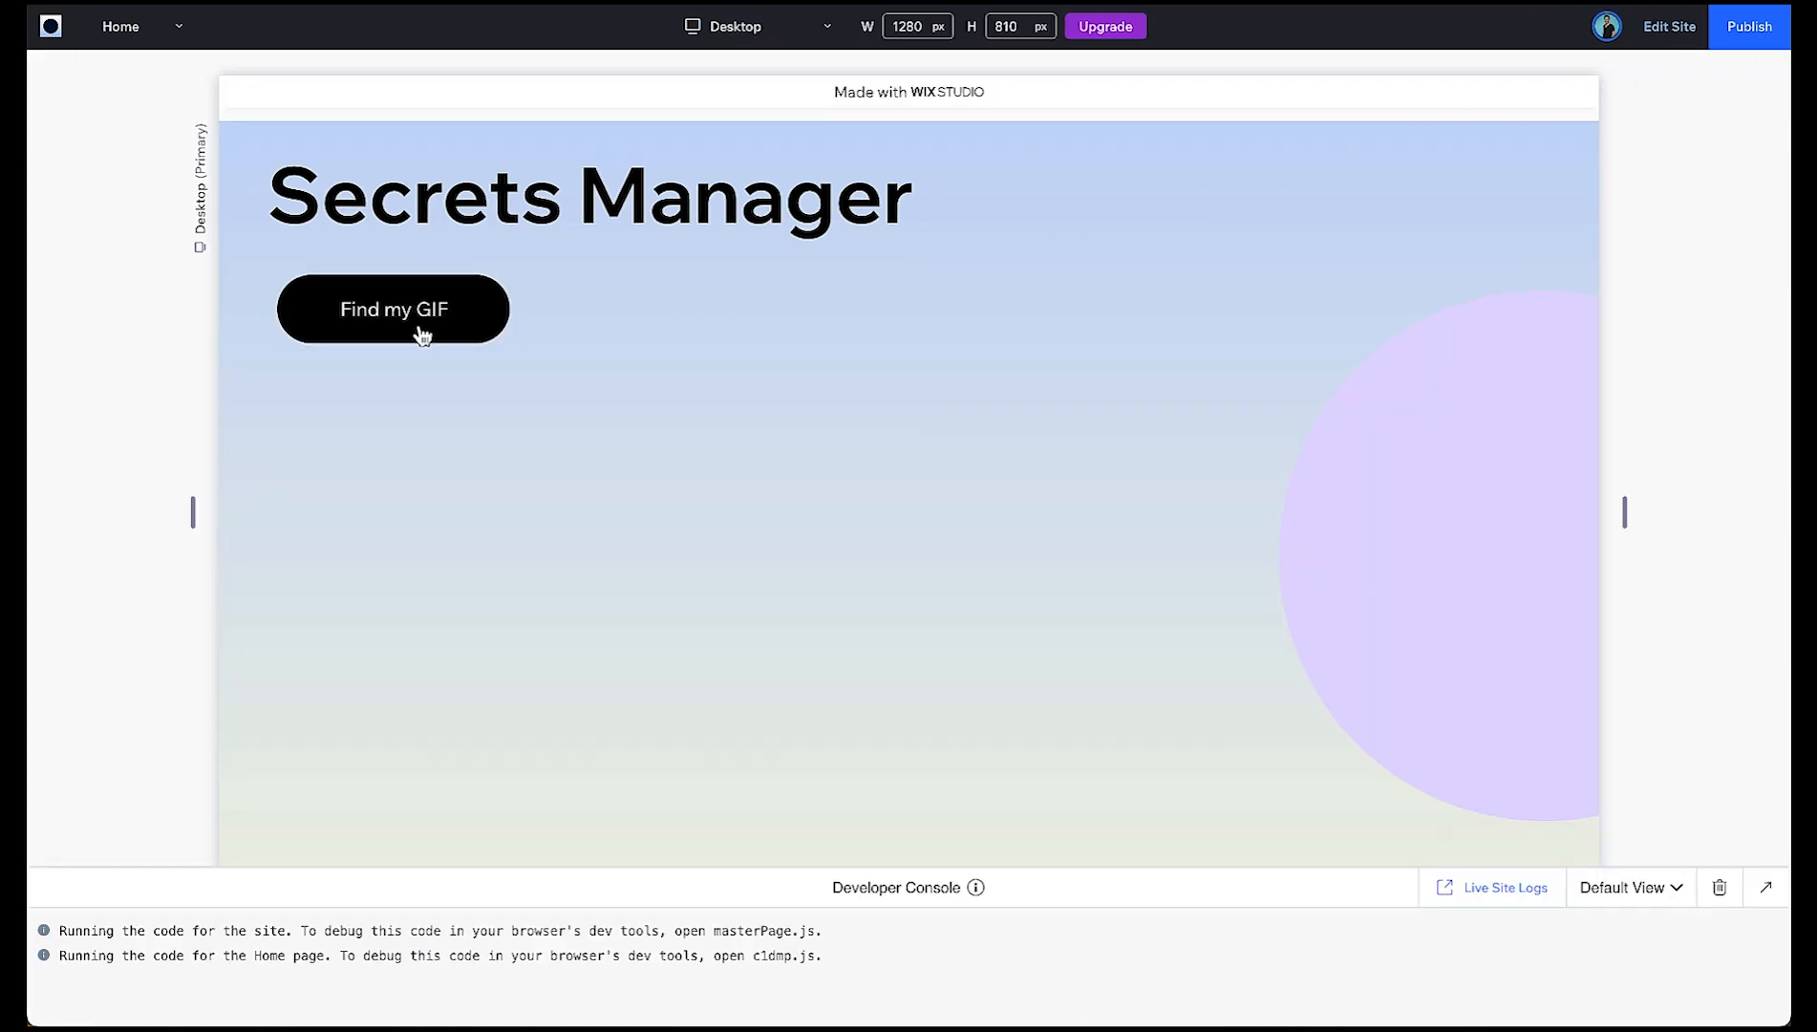
left_click(392, 309)
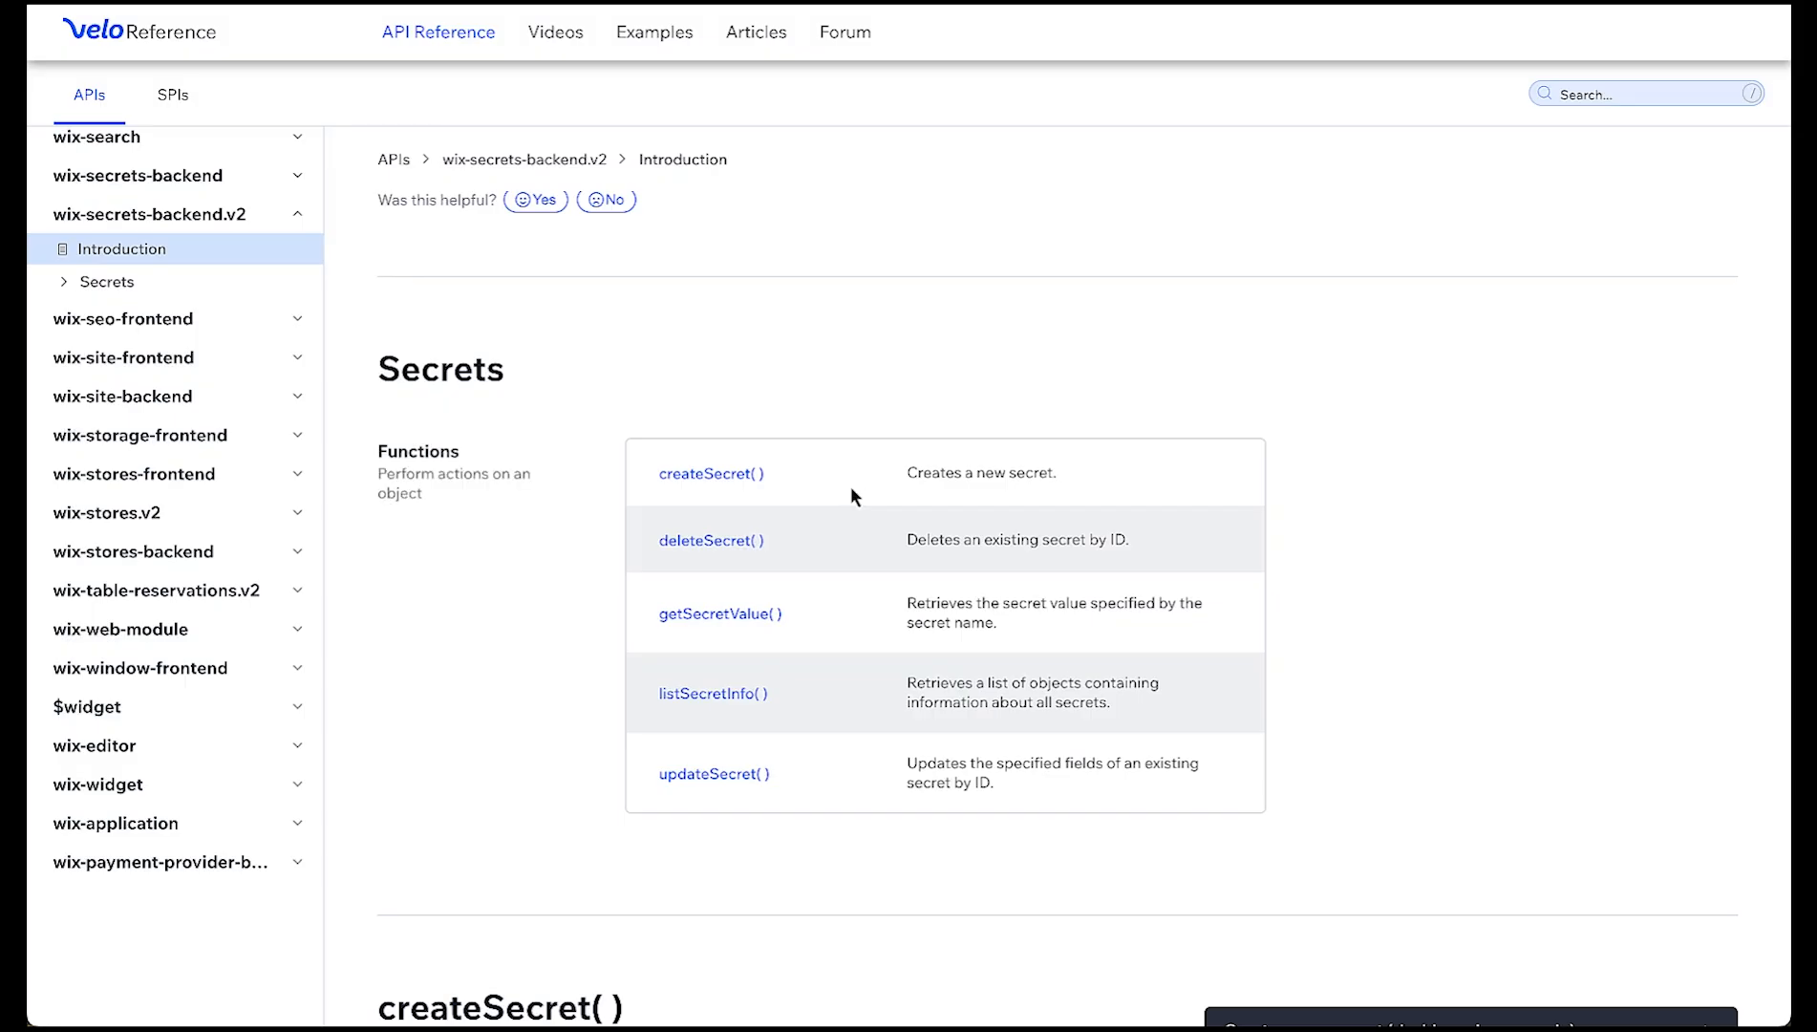
mouse_move(853, 595)
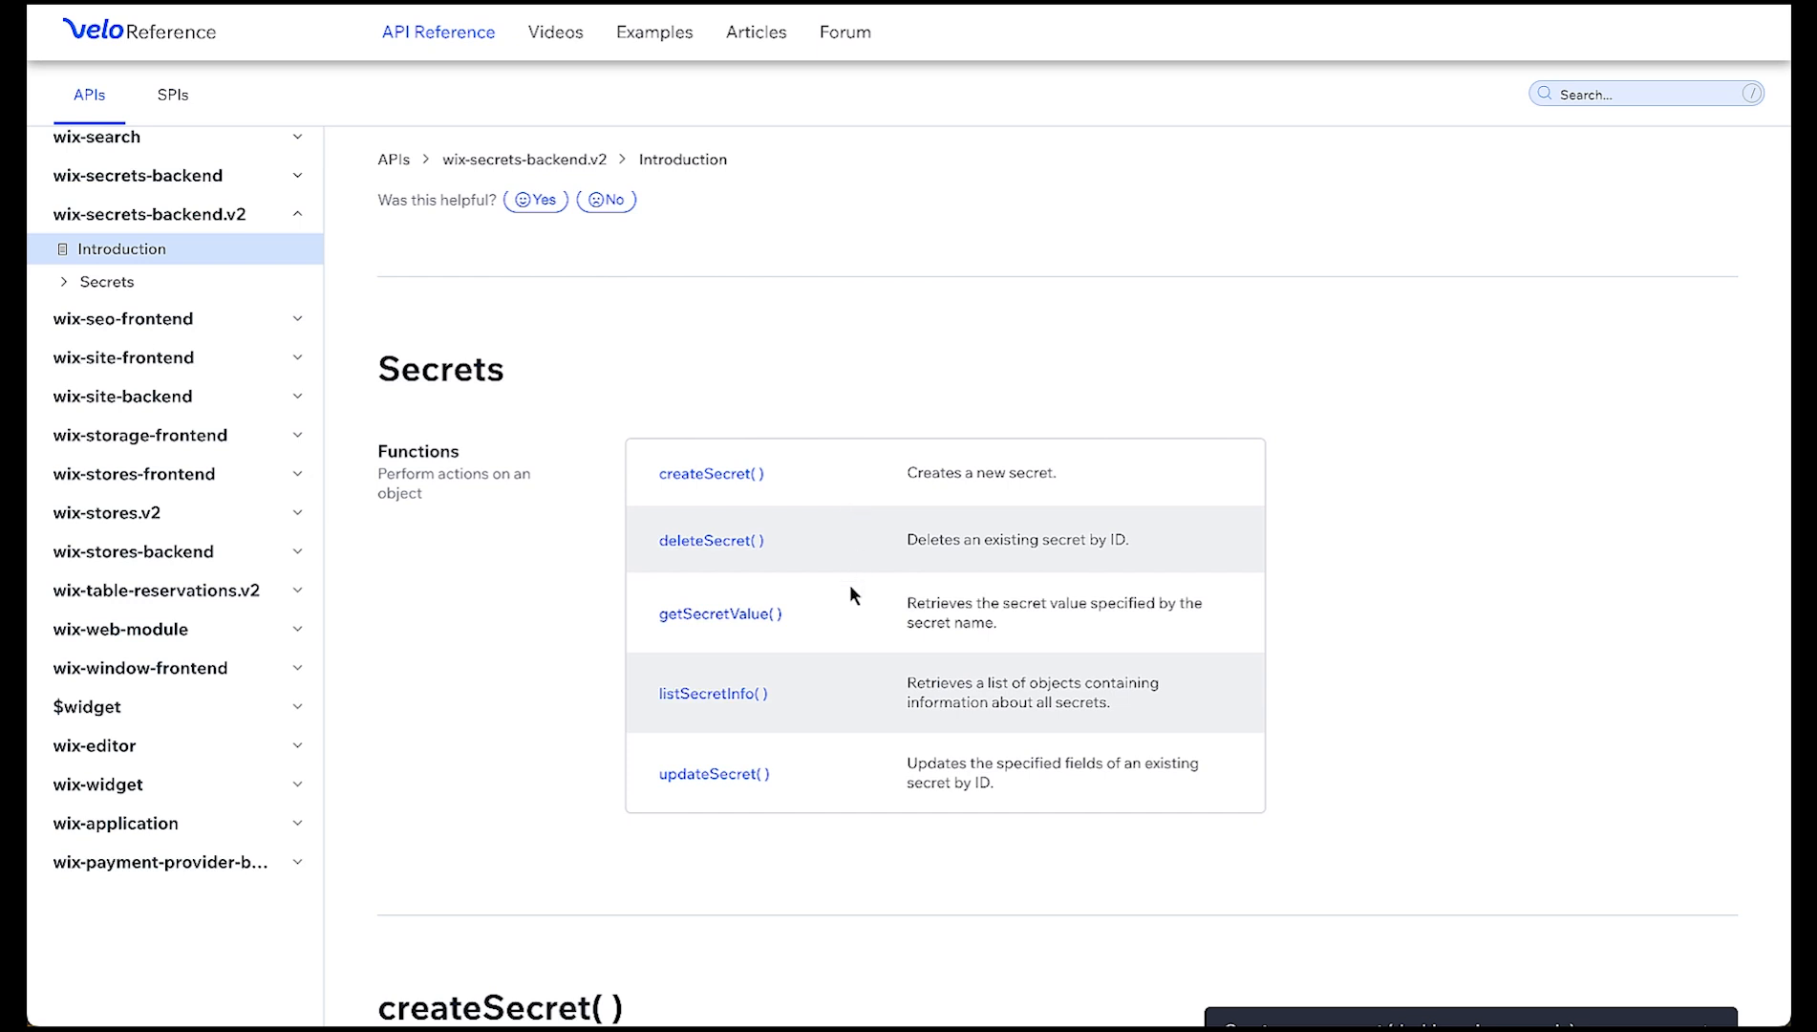
mouse_move(852, 792)
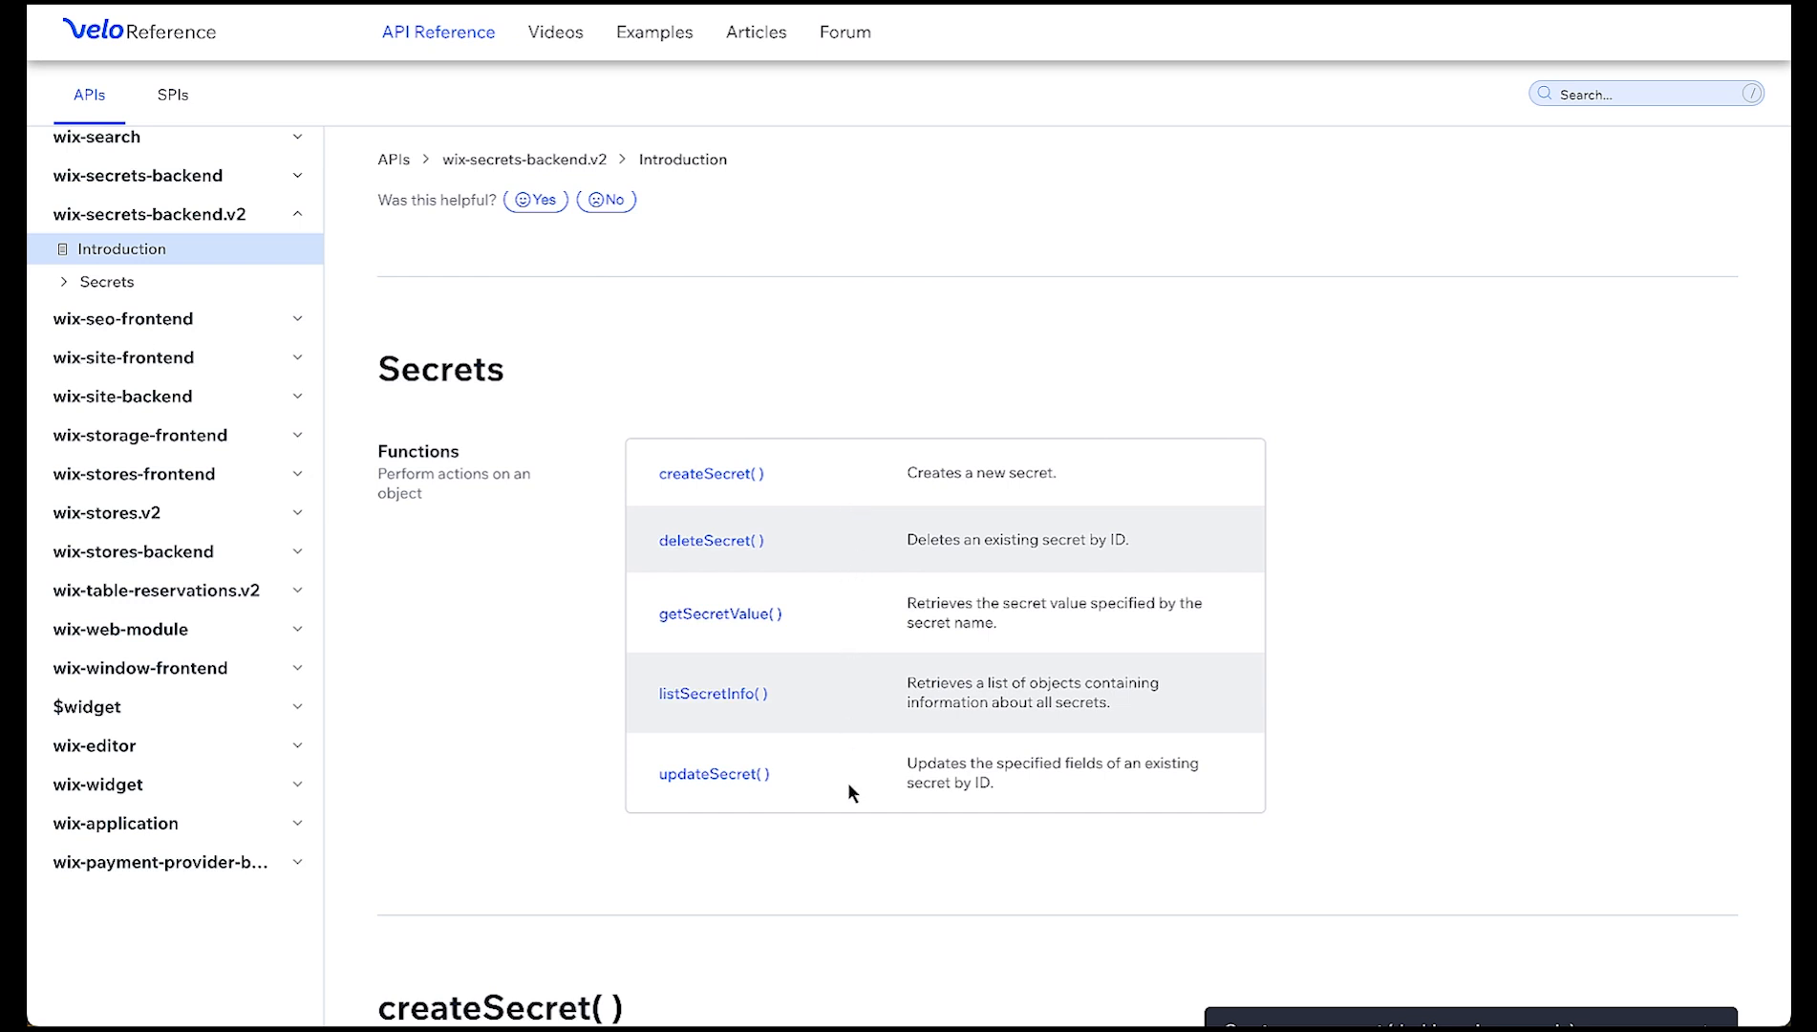